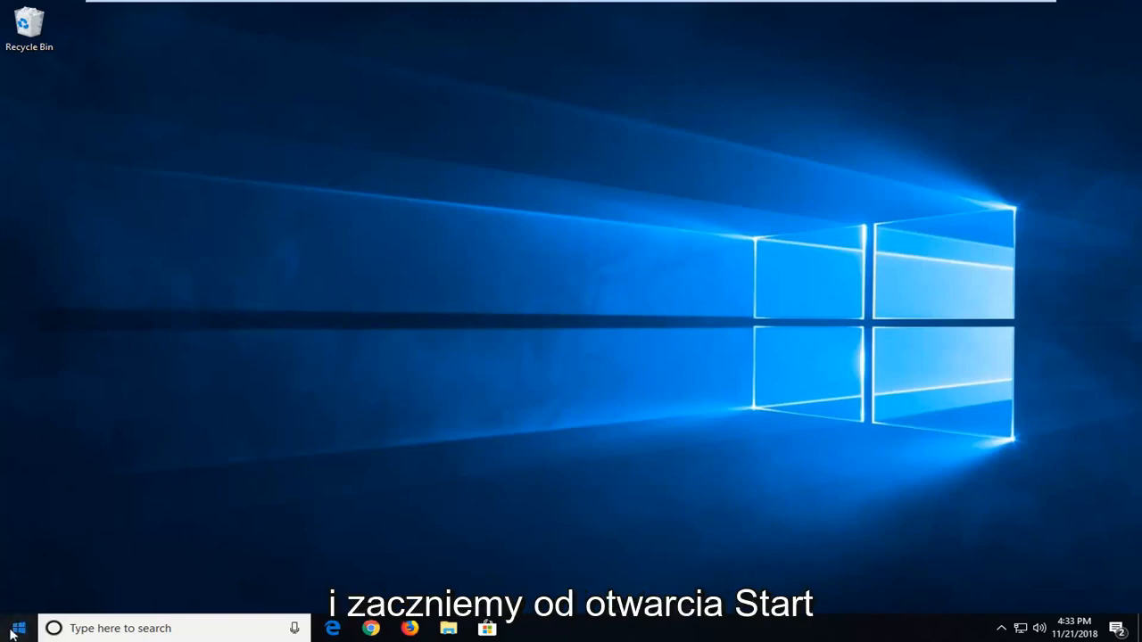
- Launch Windows Settings from the Start menu's gear icon
{"action": "left_click", "coordinate": [16, 628]}
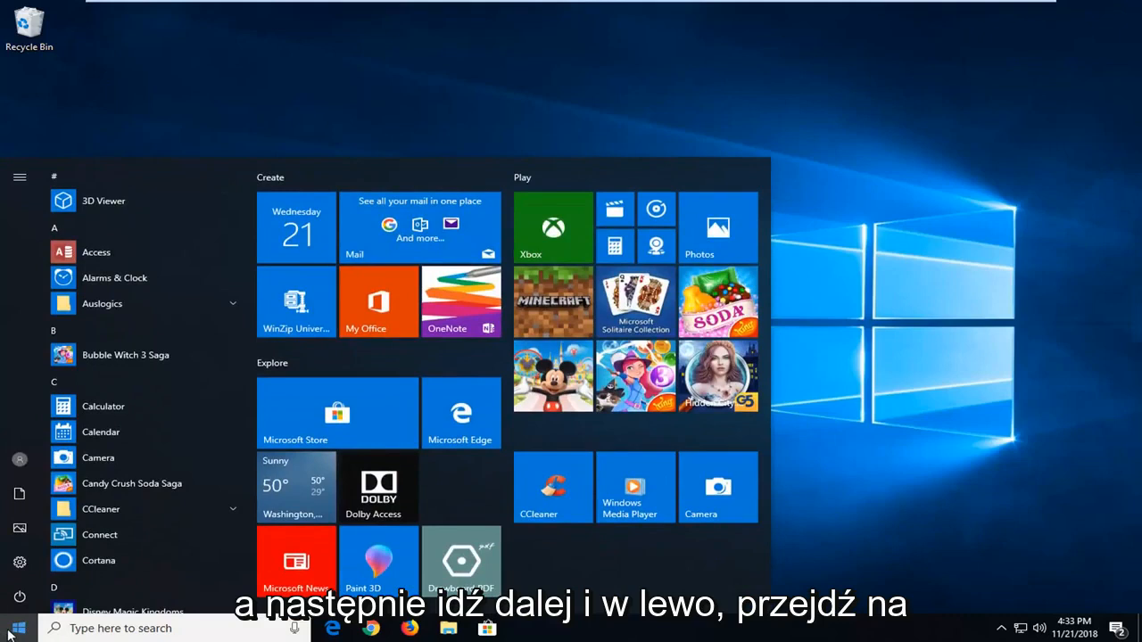
{"action": "mouse_move", "coordinate": [20, 564]}
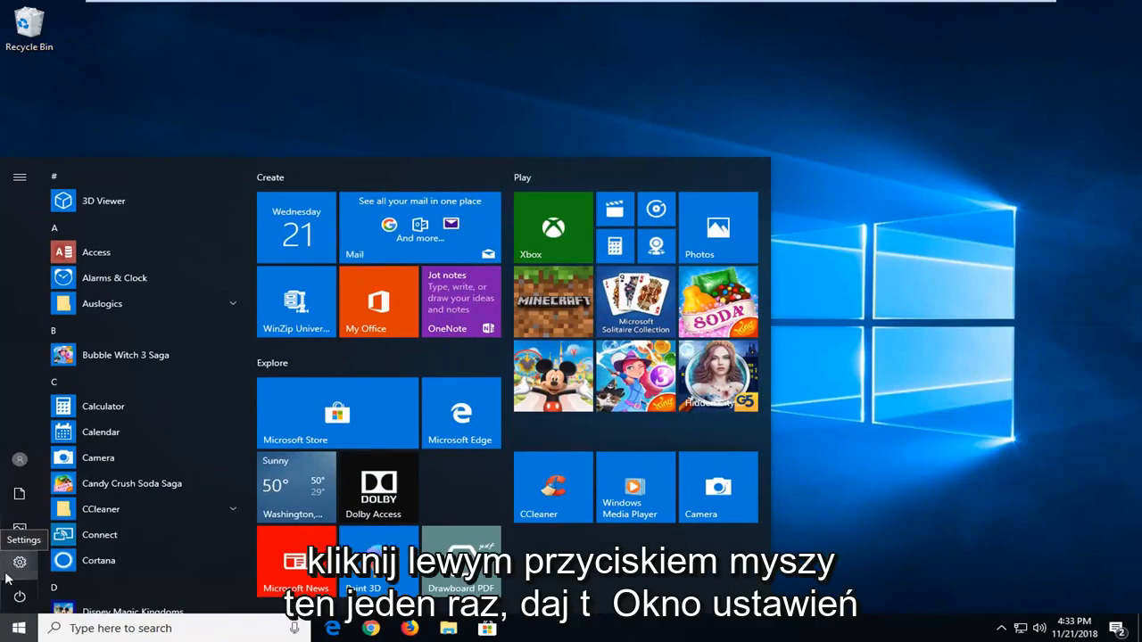
{"action": "left_click", "coordinate": [20, 562]}
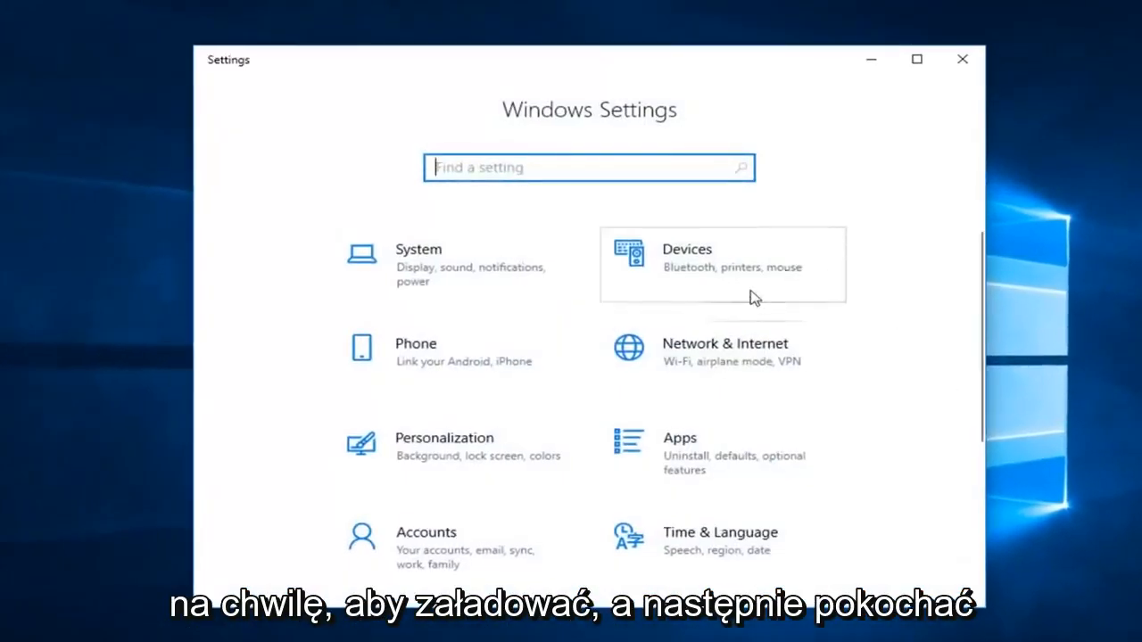
- Enter the Devices category to reach Bluetooth & other devices
{"action": "left_click", "coordinate": [722, 265]}
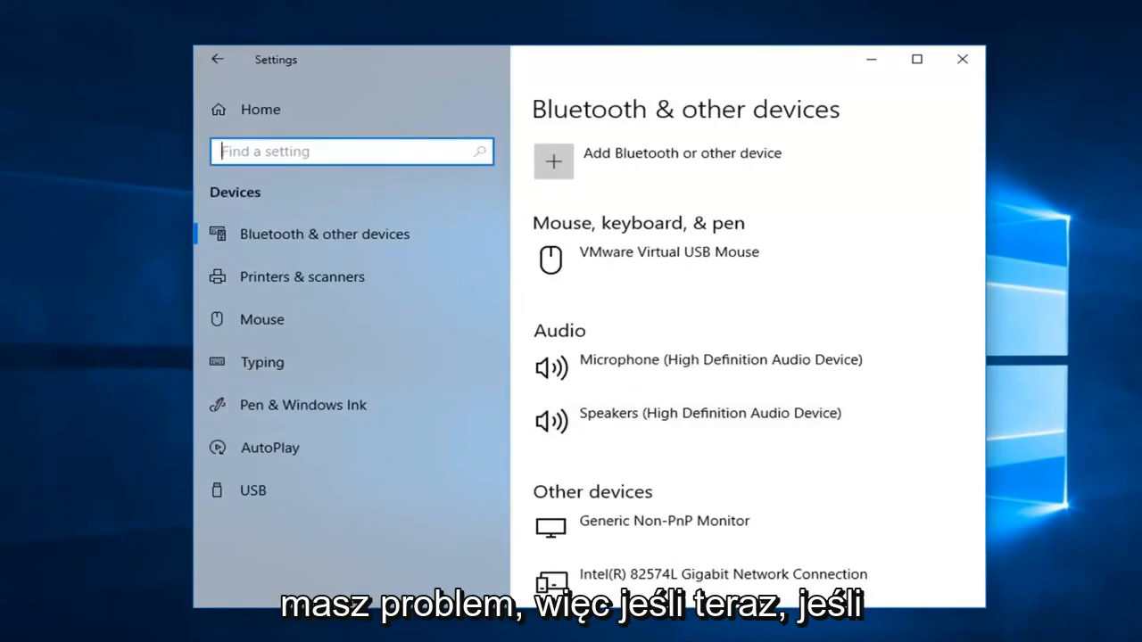
{"action": "mouse_move", "coordinate": [740, 160]}
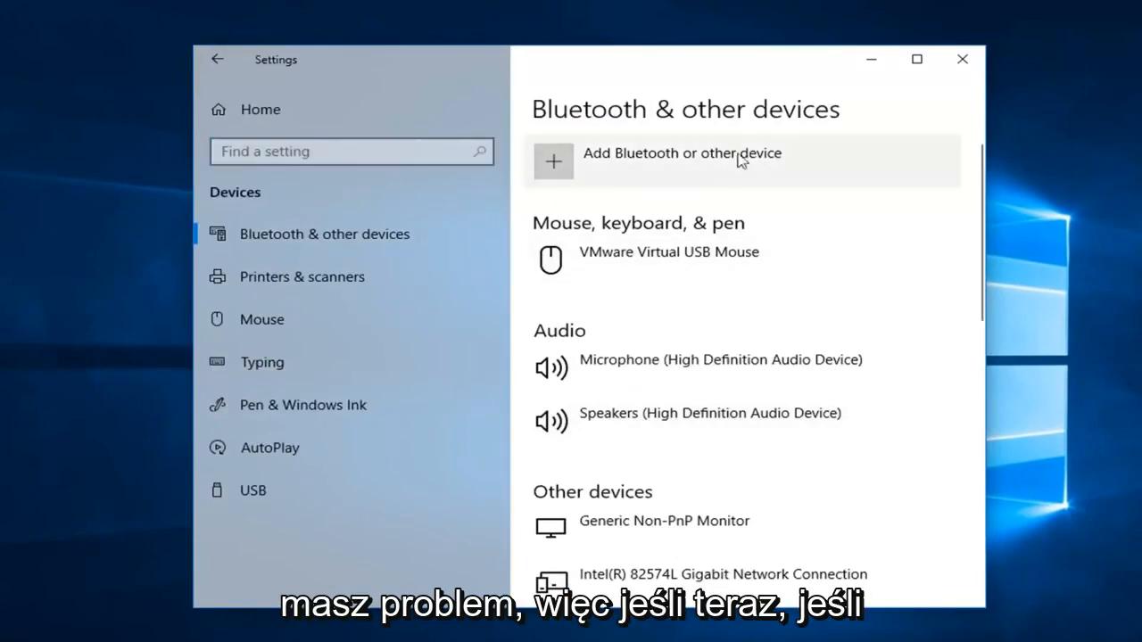
- Toggle 'Download over metered connections' on then off, leaving it unchecked
{"action": "scroll", "scroll_direction": "down", "scroll_amount": 3}
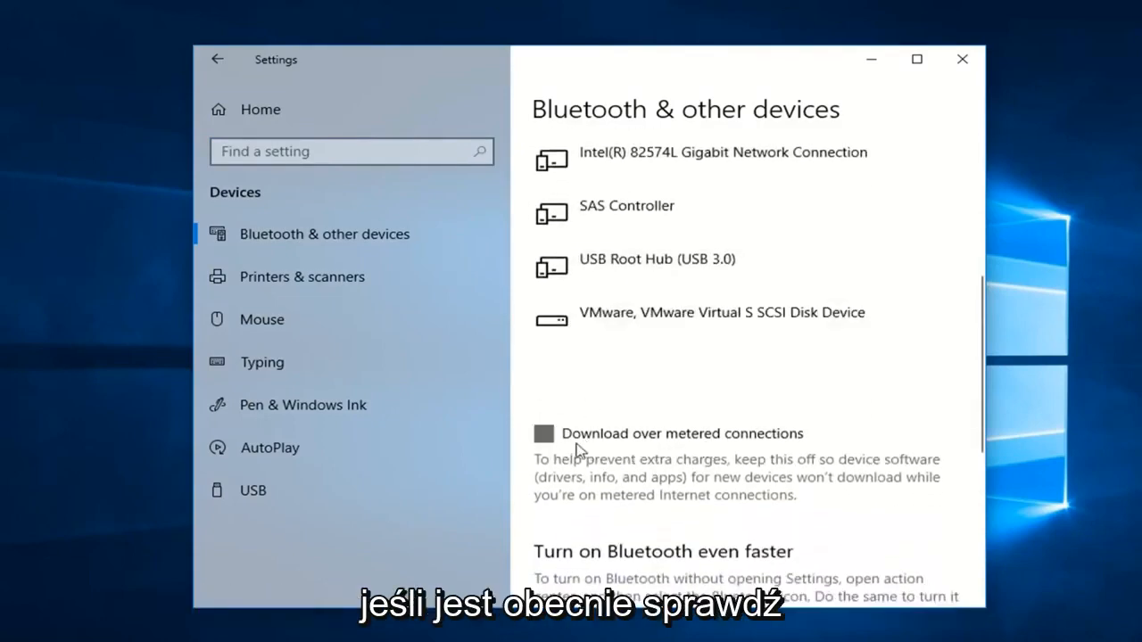
{"action": "left_click", "coordinate": [544, 434]}
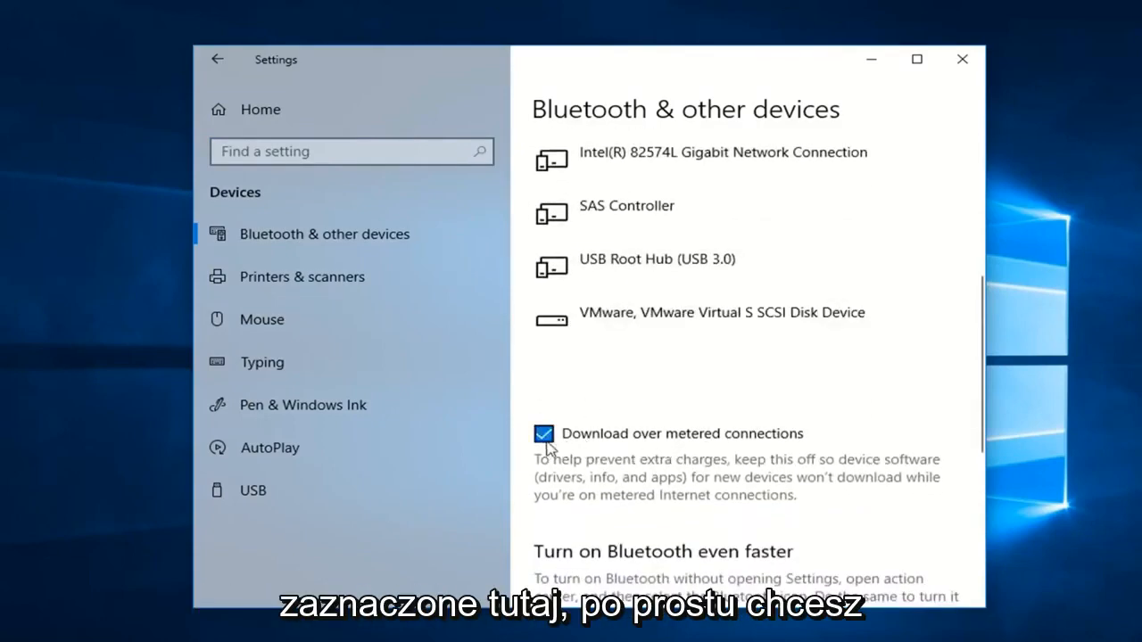
{"action": "left_click", "coordinate": [544, 433]}
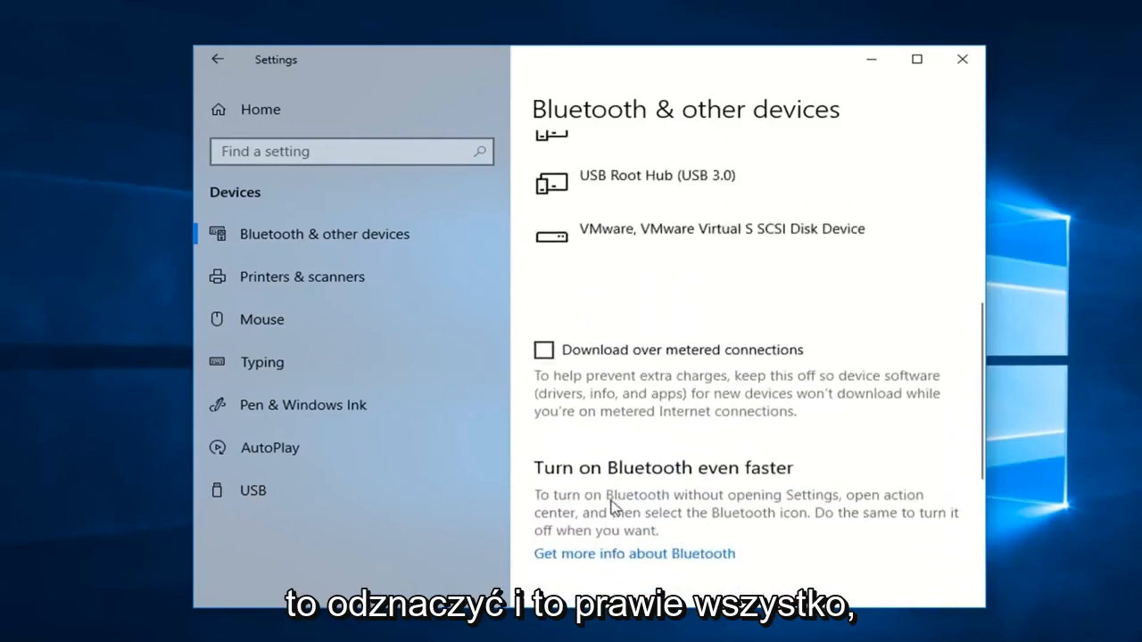
{"action": "mouse_move", "coordinate": [557, 369]}
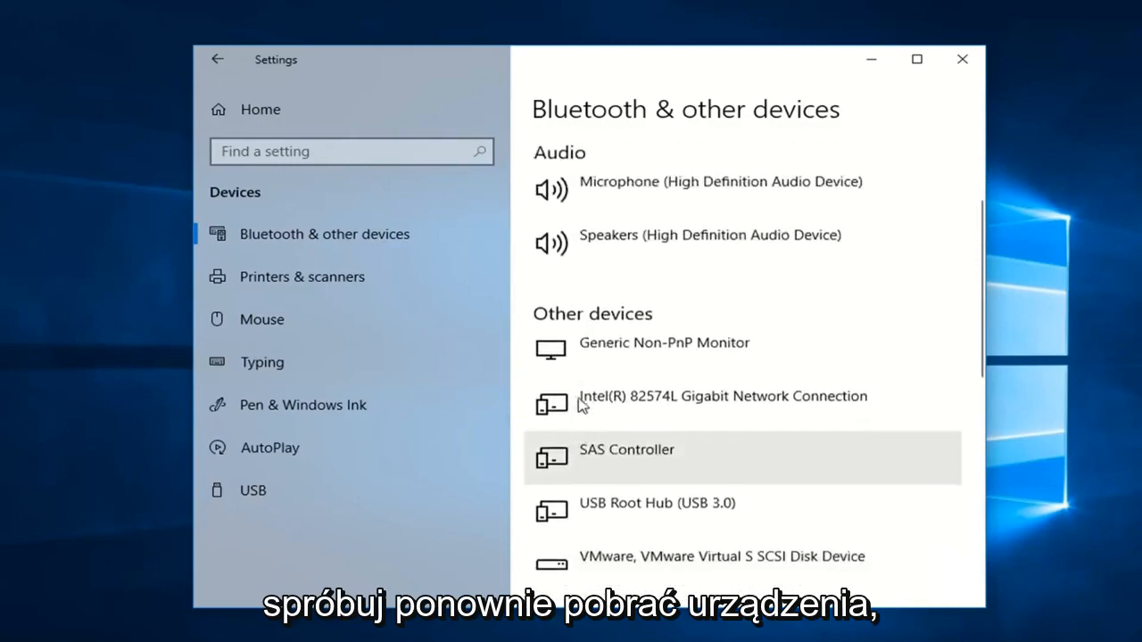
{"action": "scroll", "scroll_direction": "down", "scroll_amount": 3}
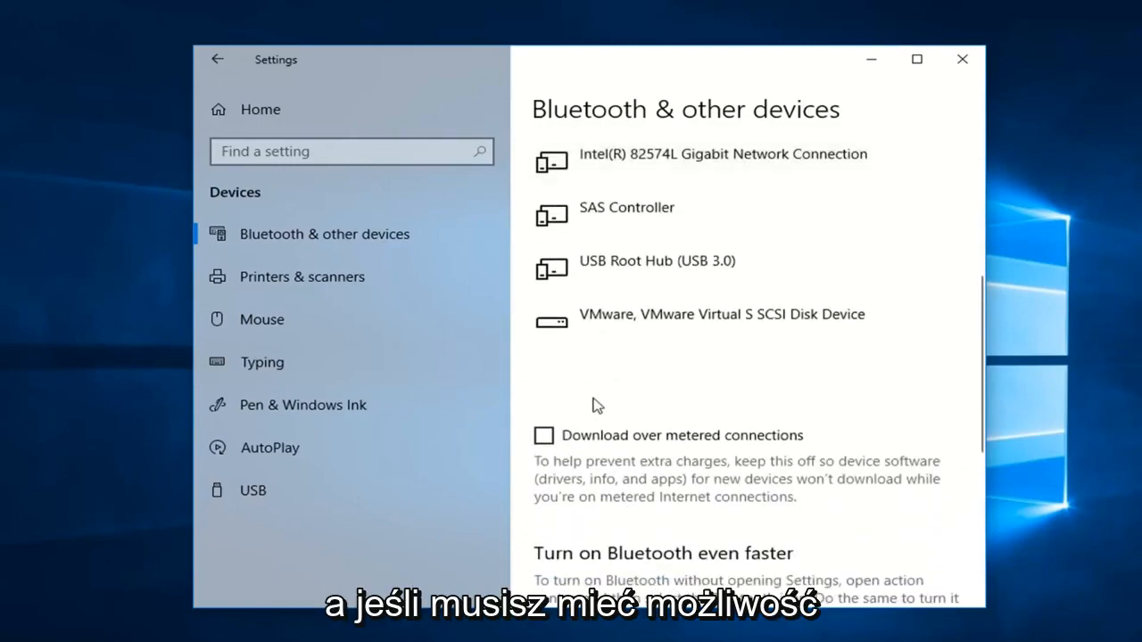